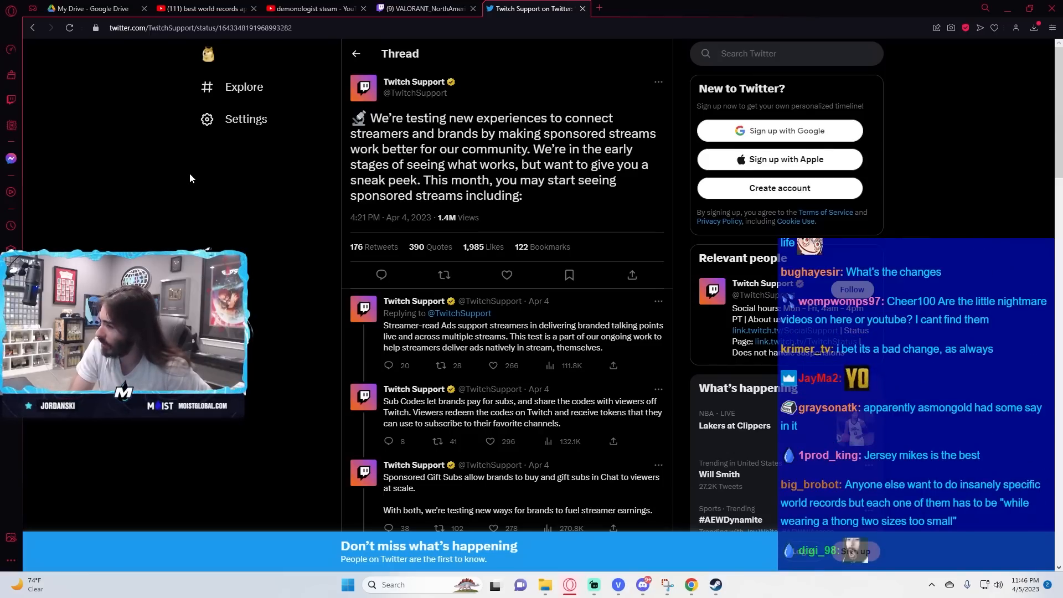
Step: Scroll down the Twitch Support sponsored-streams thread to the final reply linking the help.twitch.tv article
scroll(down, 3)
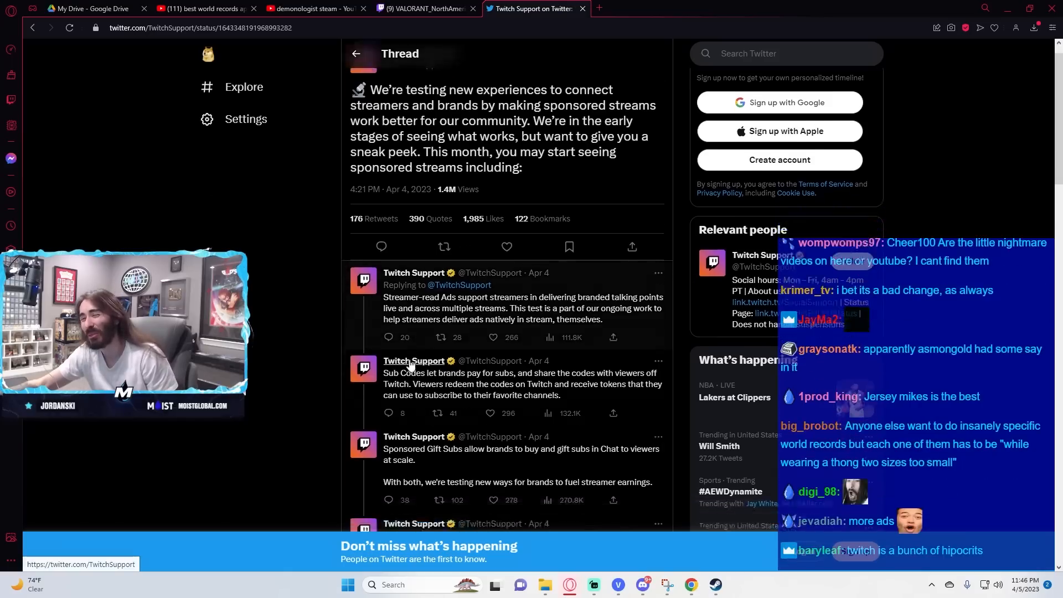
scroll(down, 3)
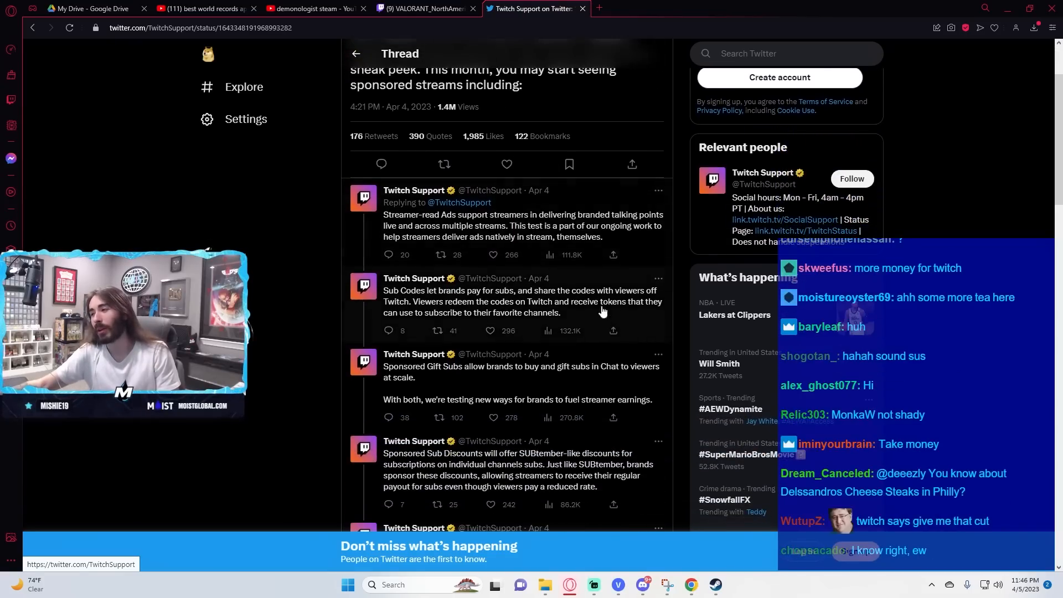
scroll(down, 3)
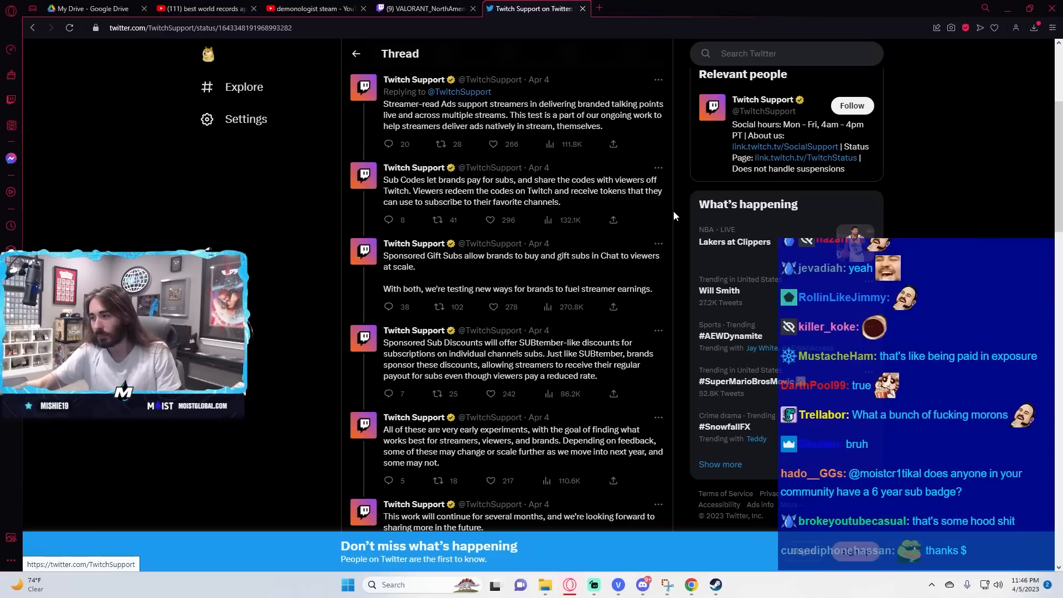
scroll(down, 3)
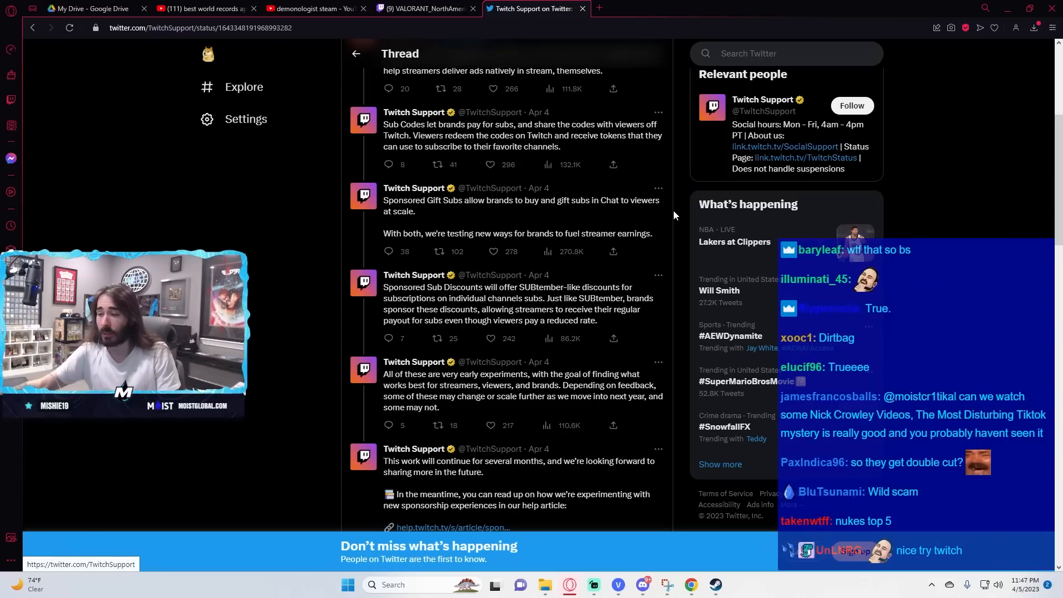
Step: Scroll the thread back to the original Twitch Support sponsored-streams announcement tweet
scroll(down, 3)
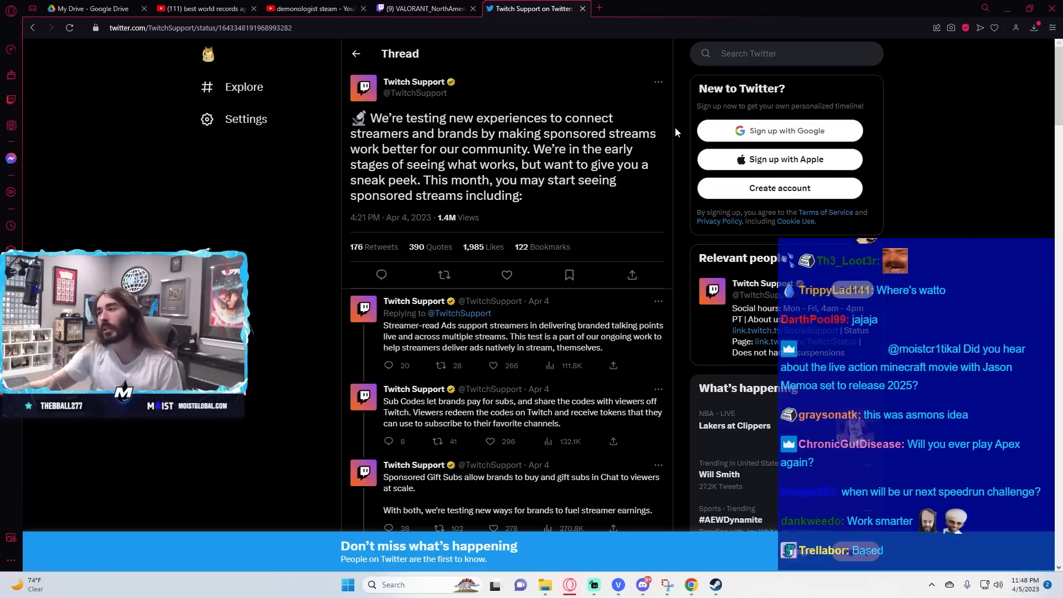
scroll(down, 3)
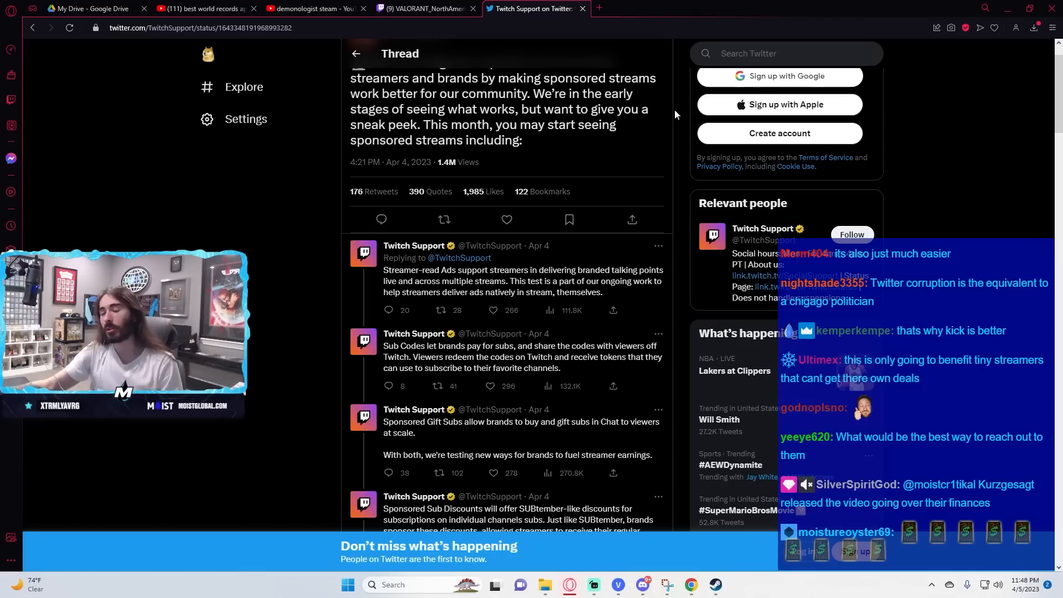
scroll(down, 3)
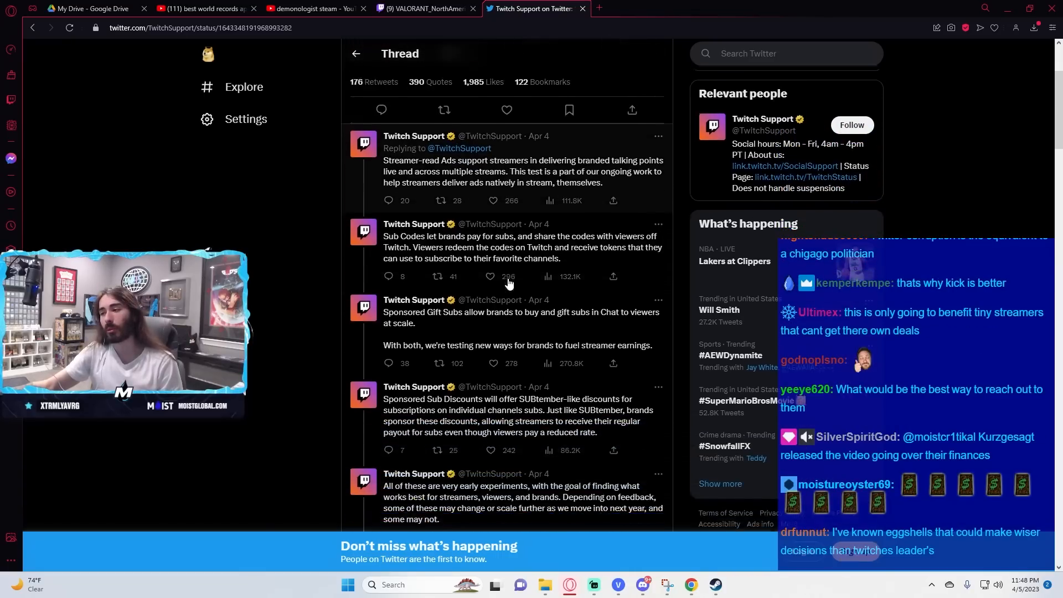
scroll(down, 3)
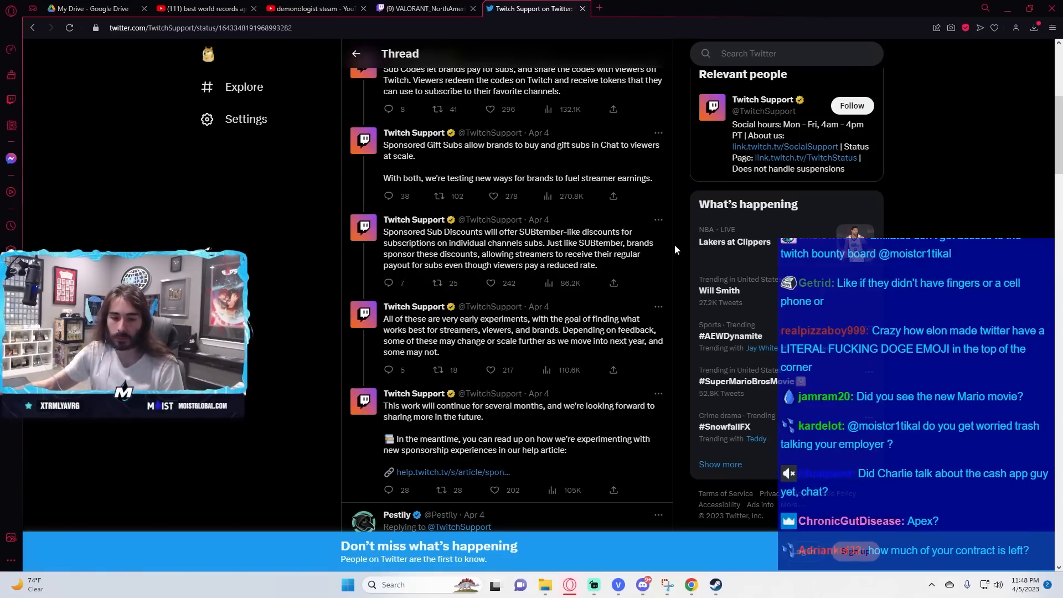
mouse_move(671, 251)
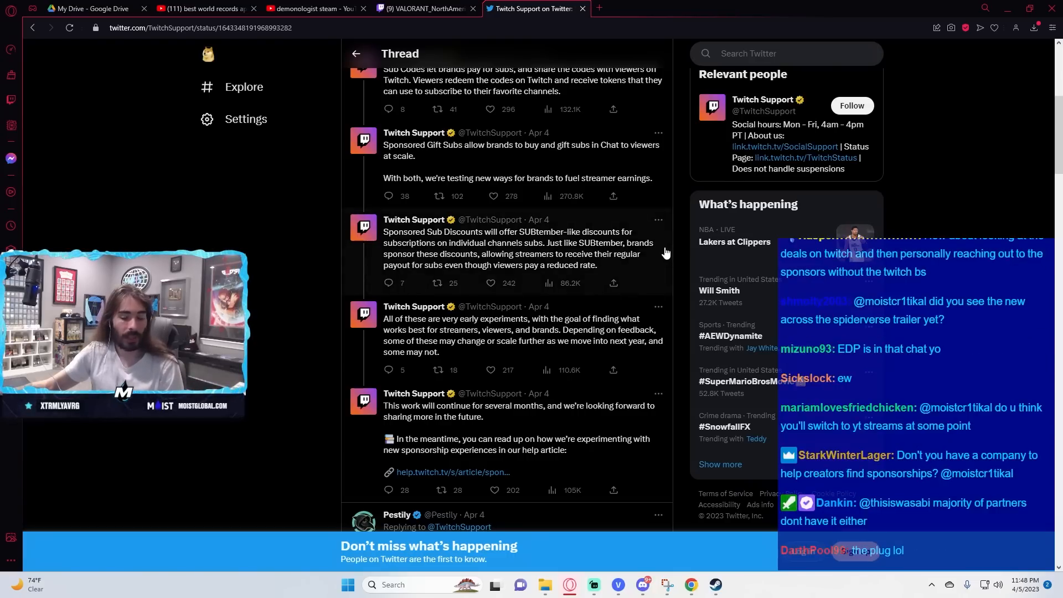
scroll(down, 3)
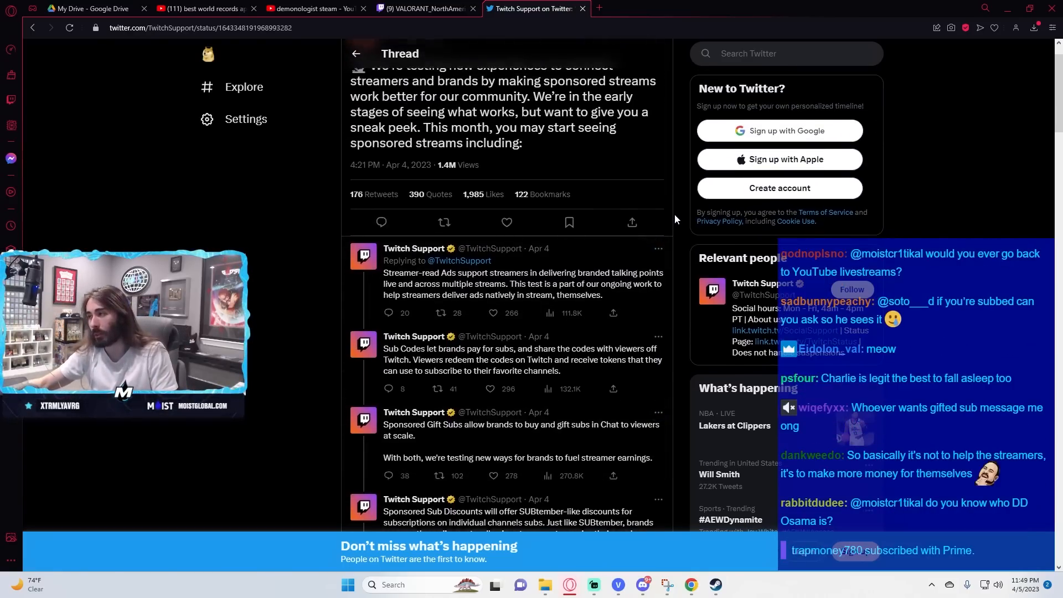
scroll(down, 3)
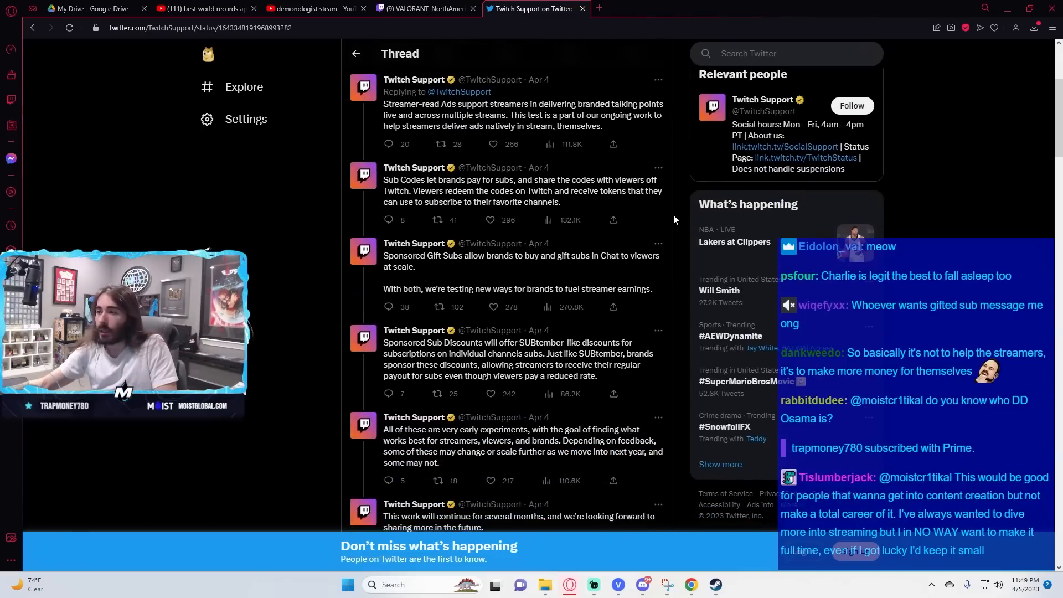
scroll(down, 3)
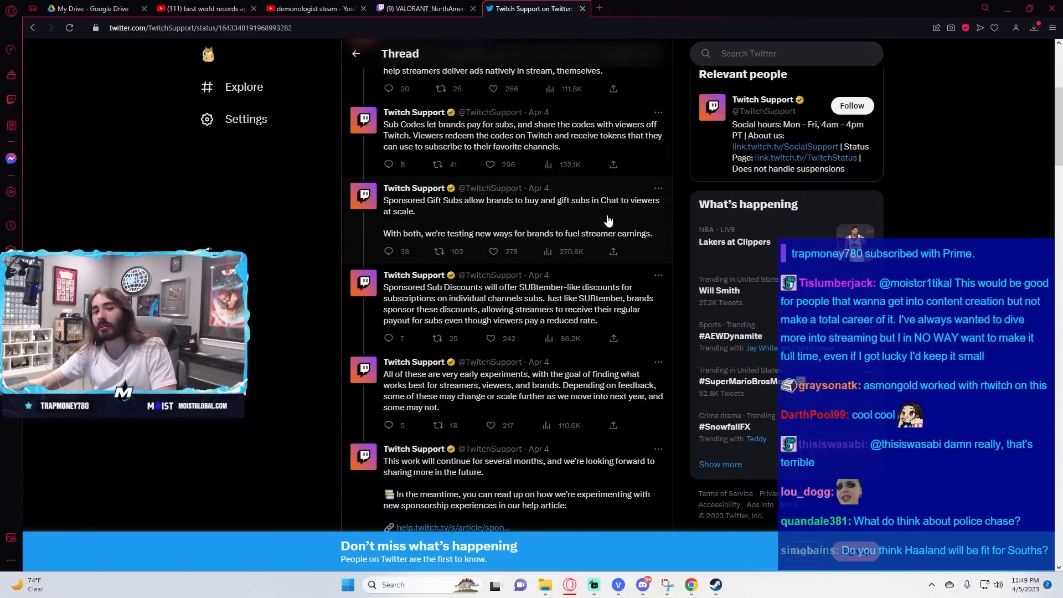
scroll(down, 3)
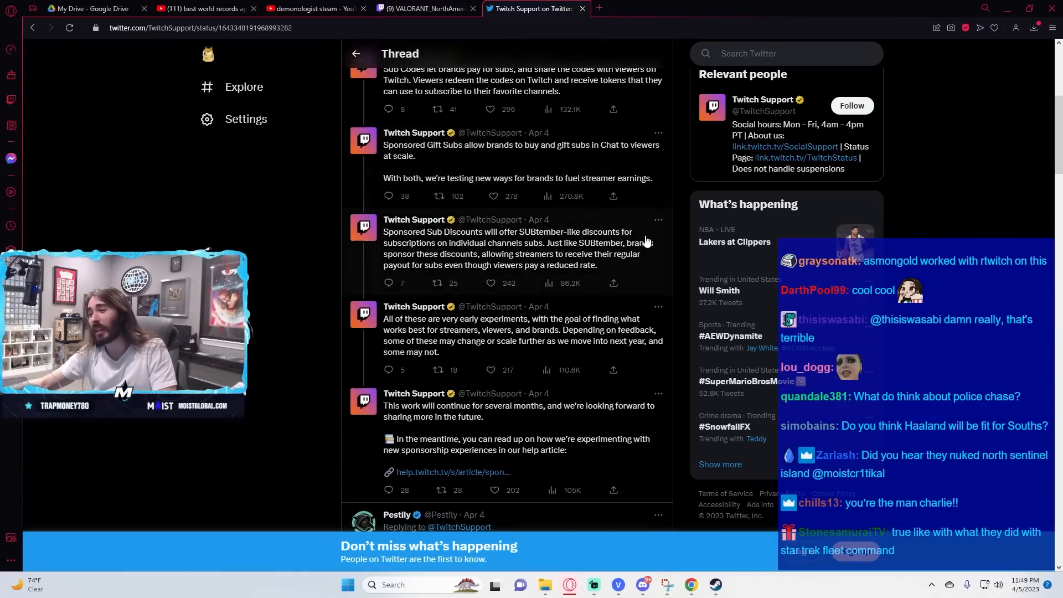
scroll(down, 3)
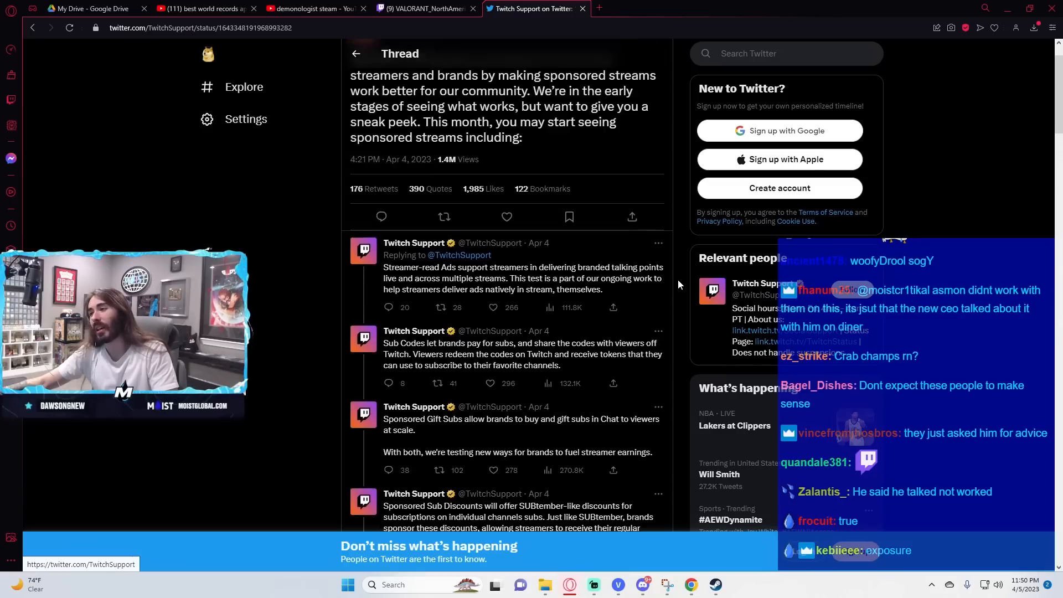
scroll(down, 3)
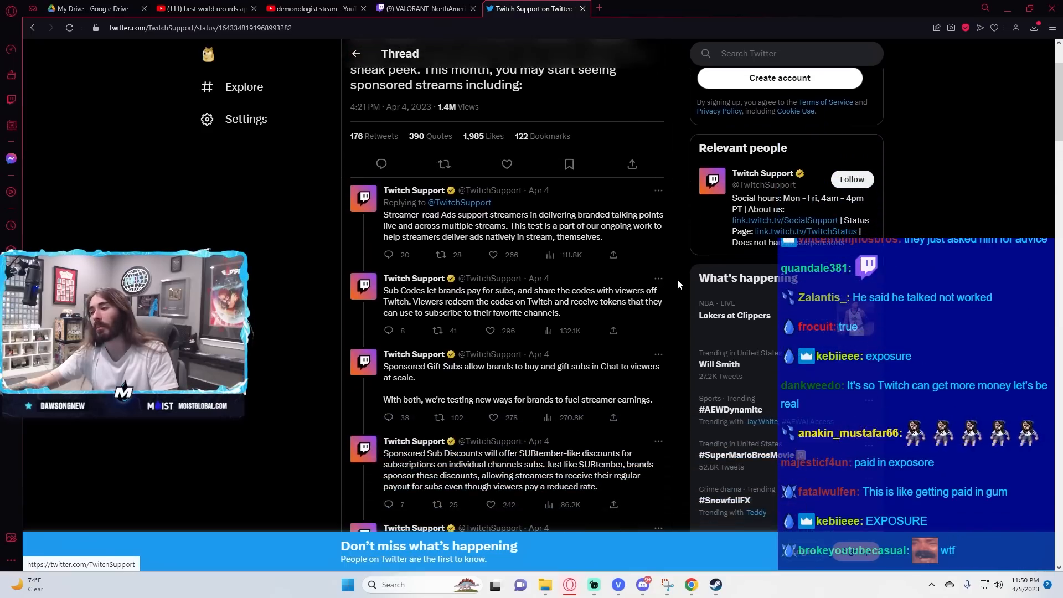
scroll(down, 3)
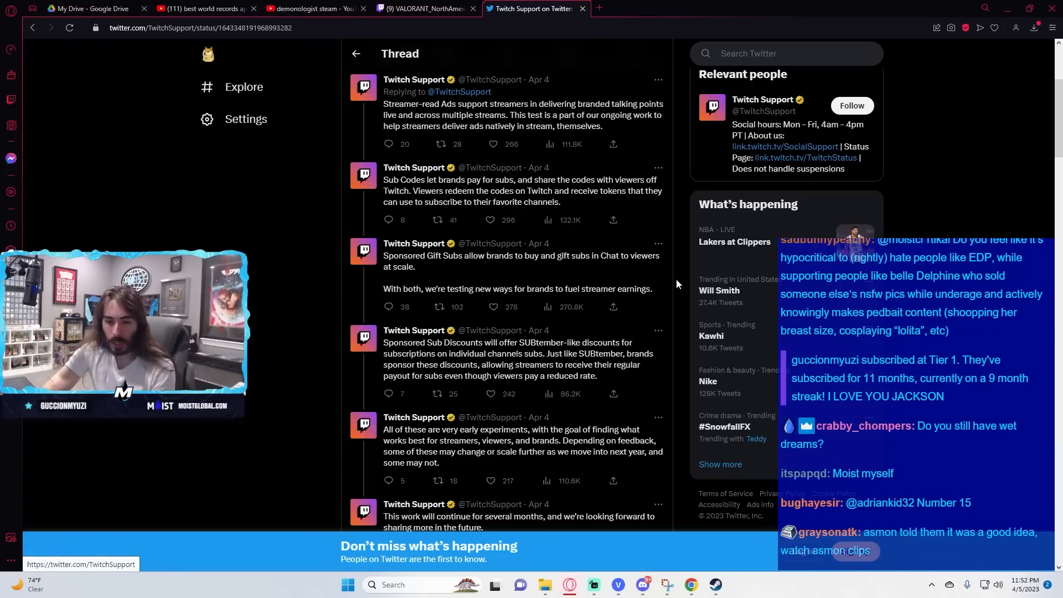
scroll(down, 3)
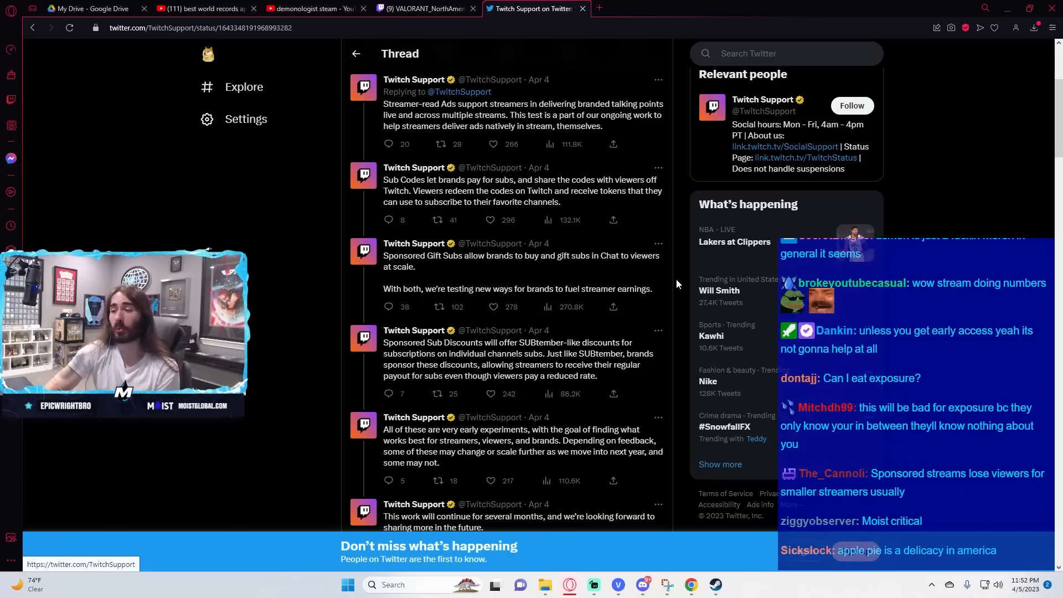
scroll(down, 3)
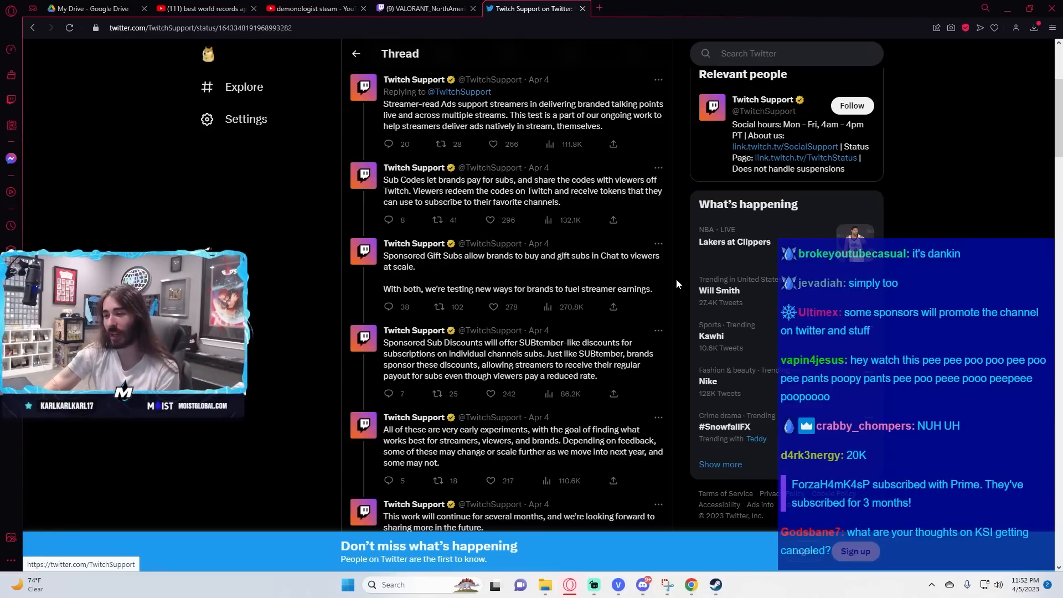
scroll(down, 3)
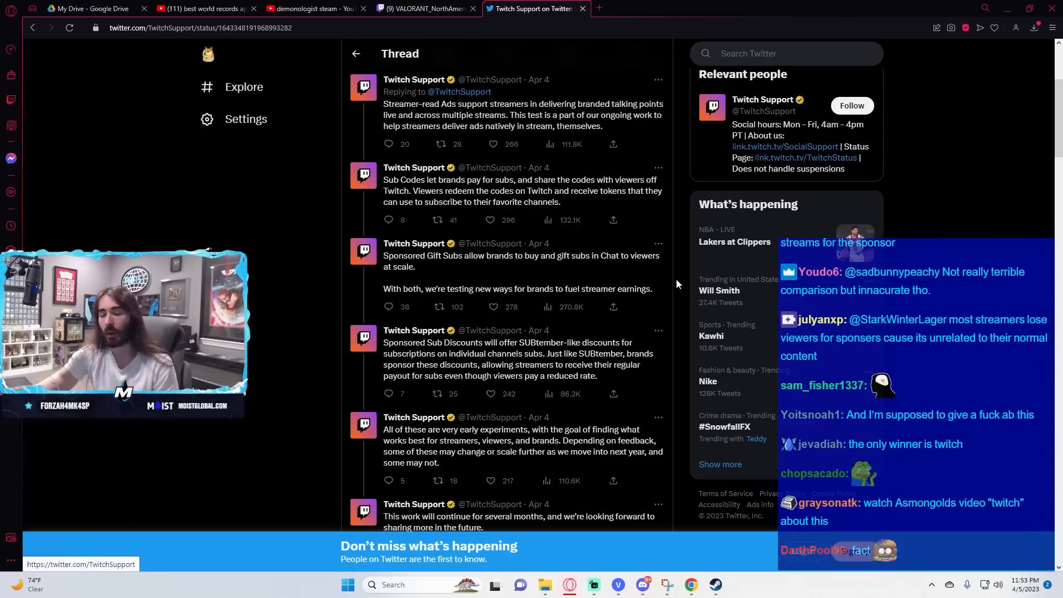
Step: Switch to Asmongold TV's 'Twitch.' YouTube video and pause it about three minutes in
scroll(down, 3)
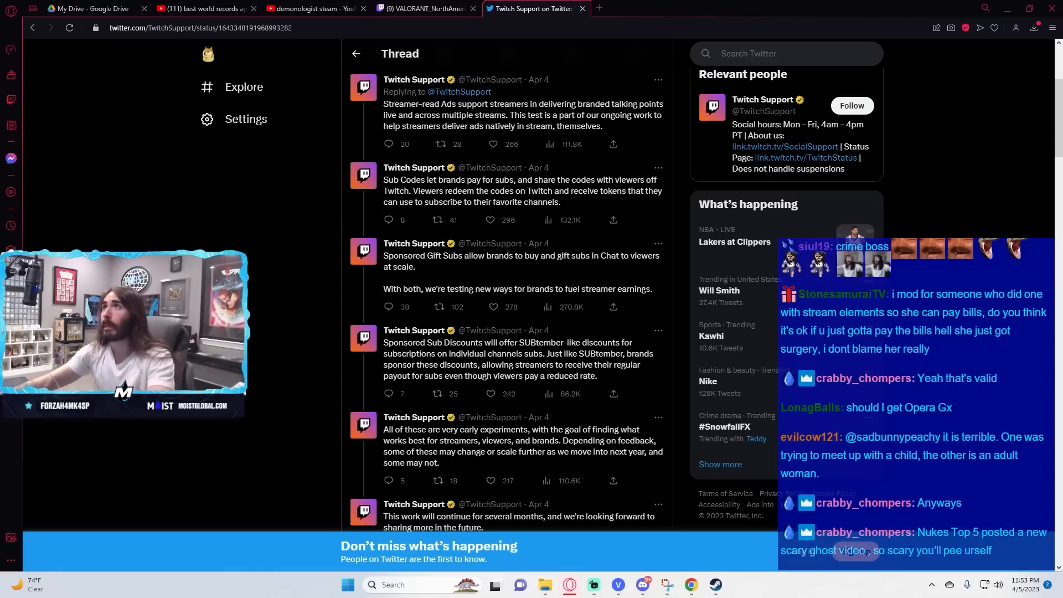
scroll(down, 3)
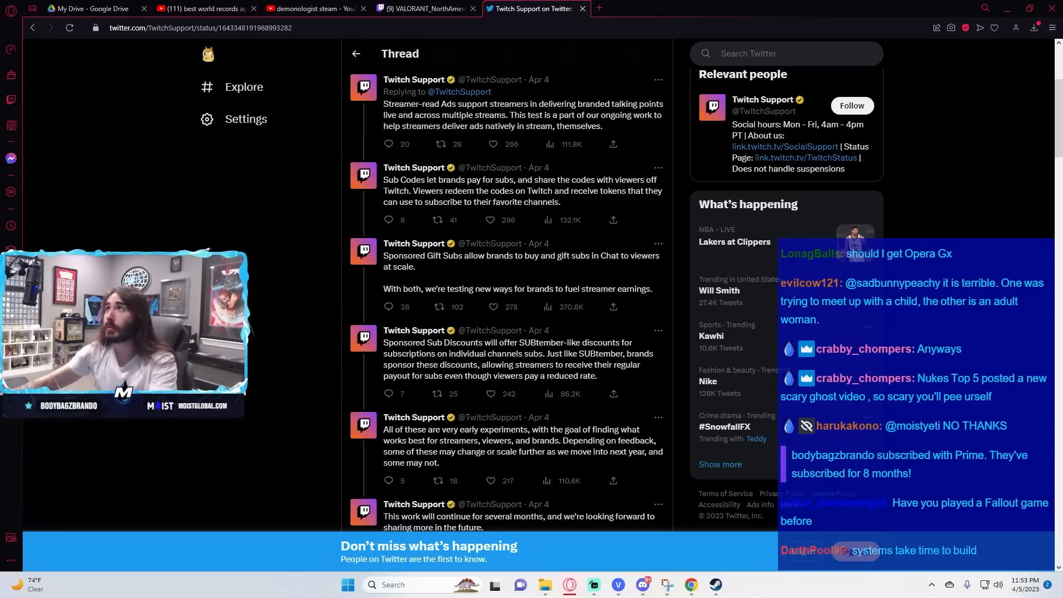
click(91, 8)
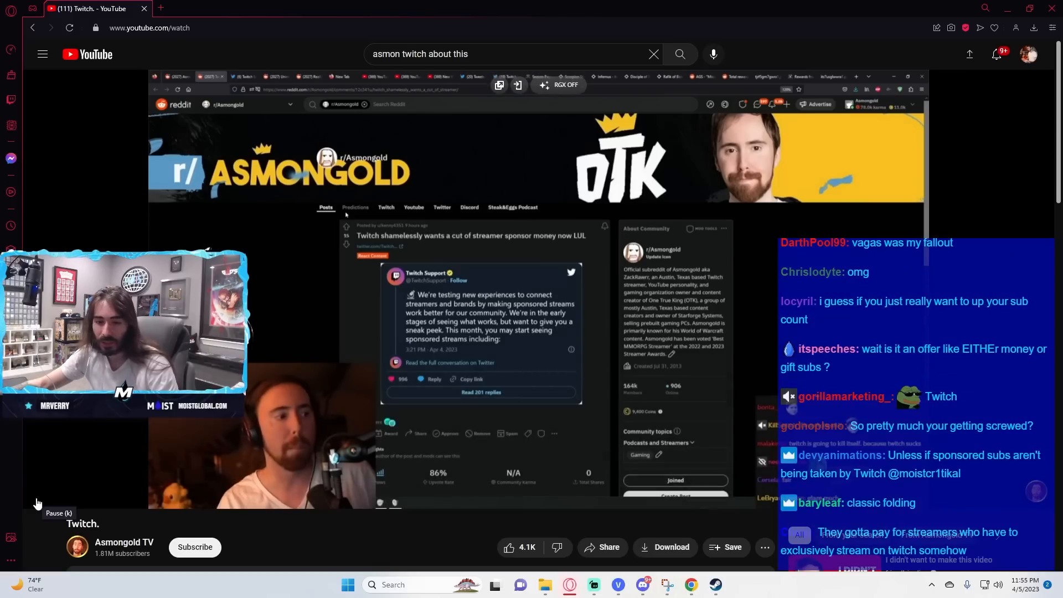
click(41, 495)
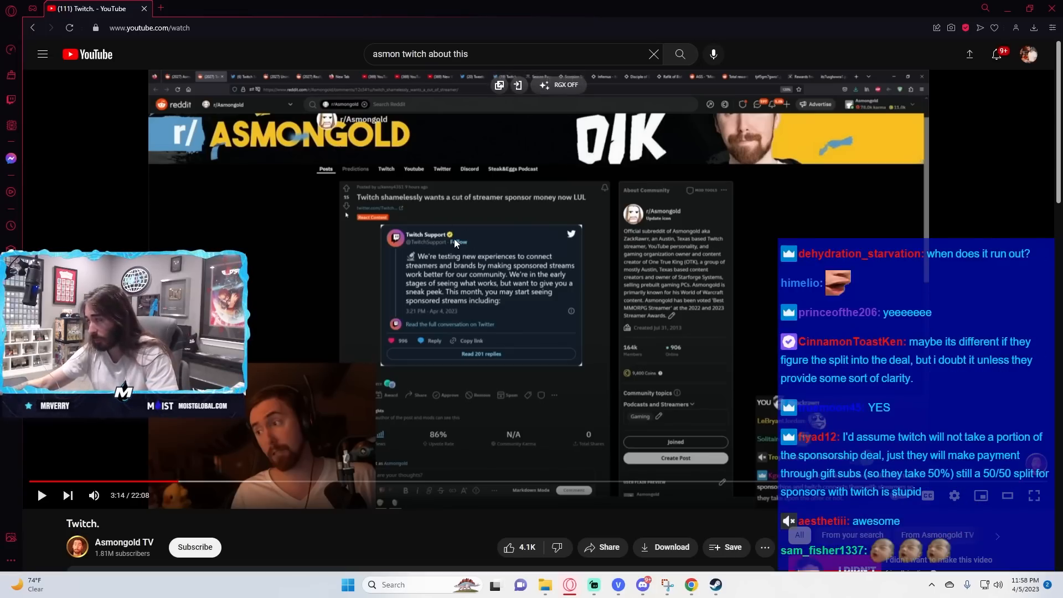
scroll(down, 3)
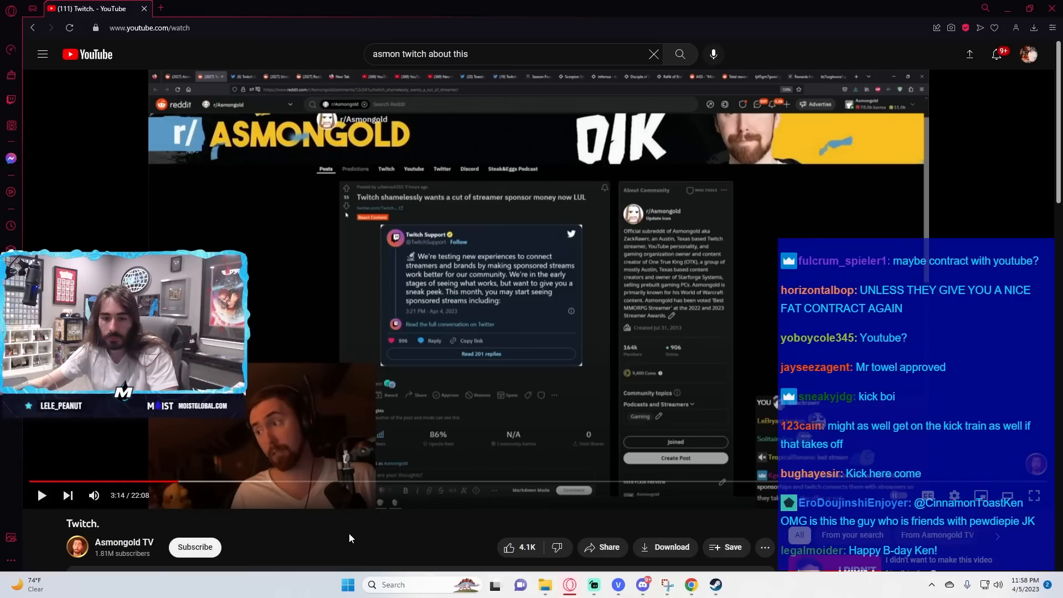
scroll(down, 3)
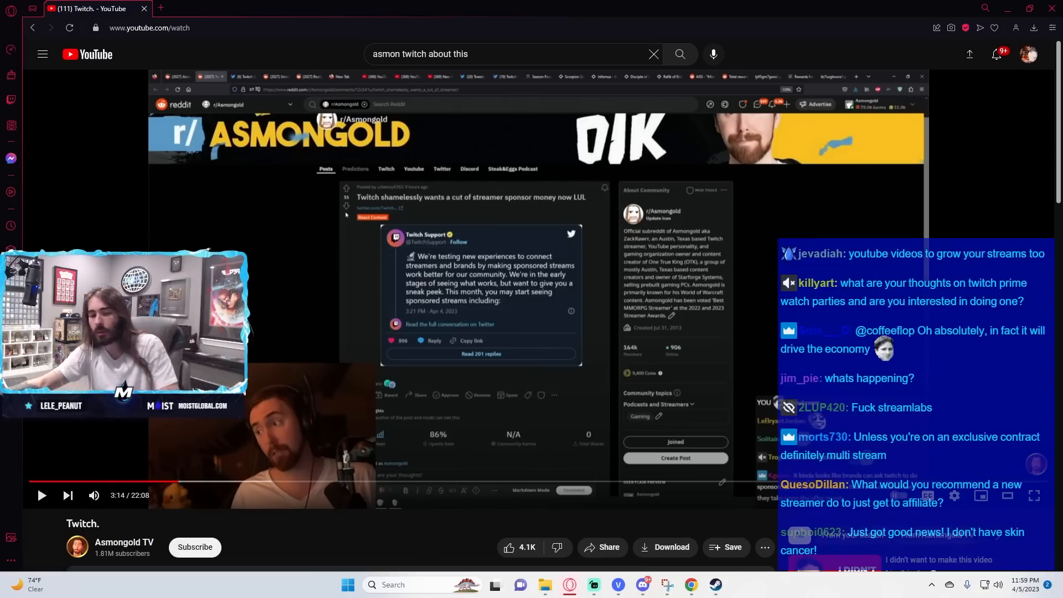
scroll(down, 3)
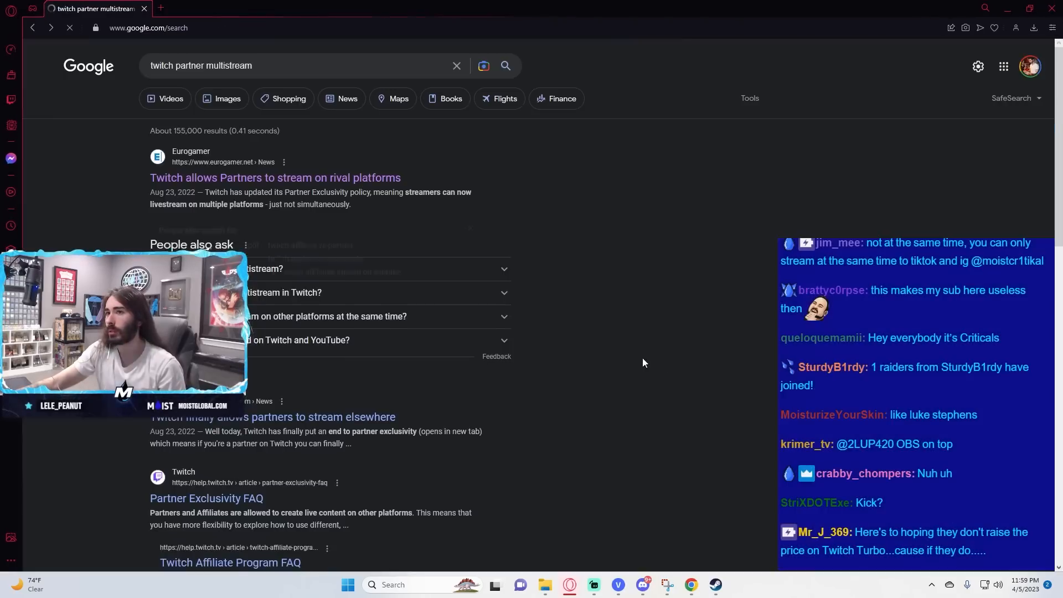
Step: Open the help.twitch.tv 'Partner Exclusivity FAQ' result for 'twitch partner multistream'
scroll(down, 3)
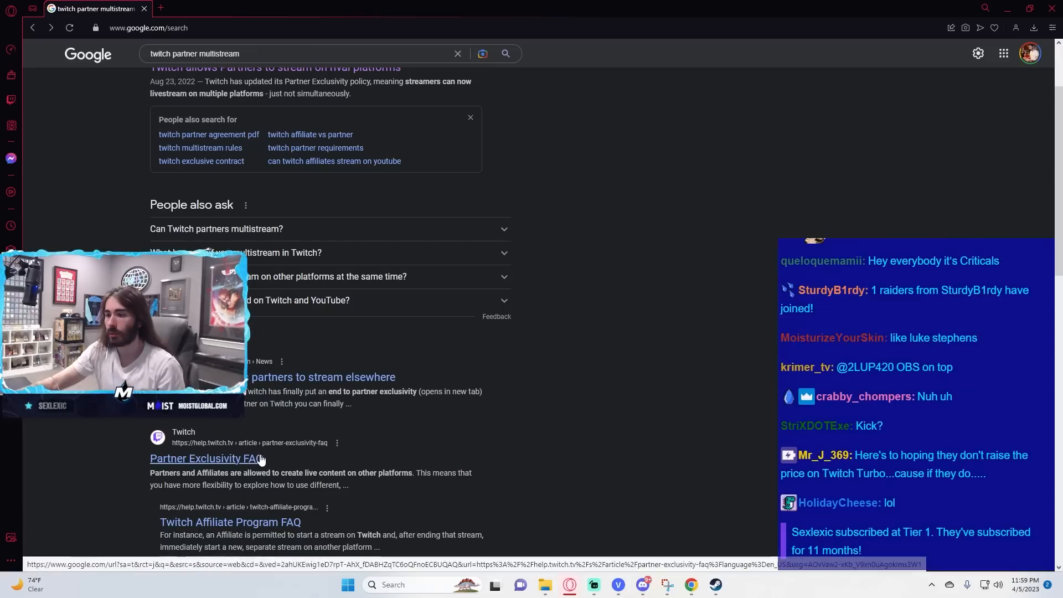
click(205, 458)
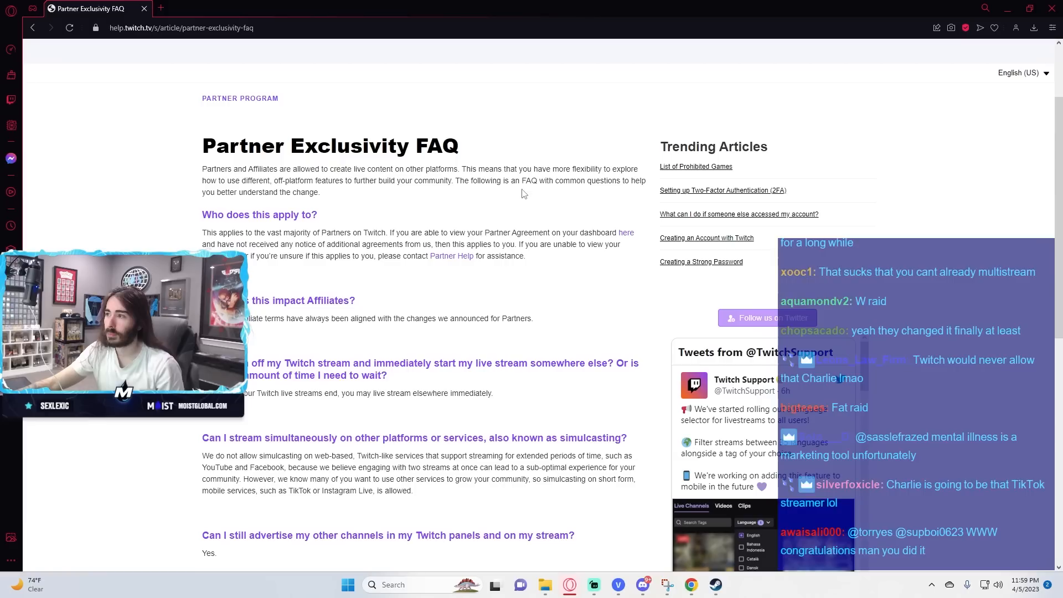
Step: Scroll the Partner Exclusivity FAQ down to the 'Yes. Once your Twitch live streams end…' answer
scroll(down, 3)
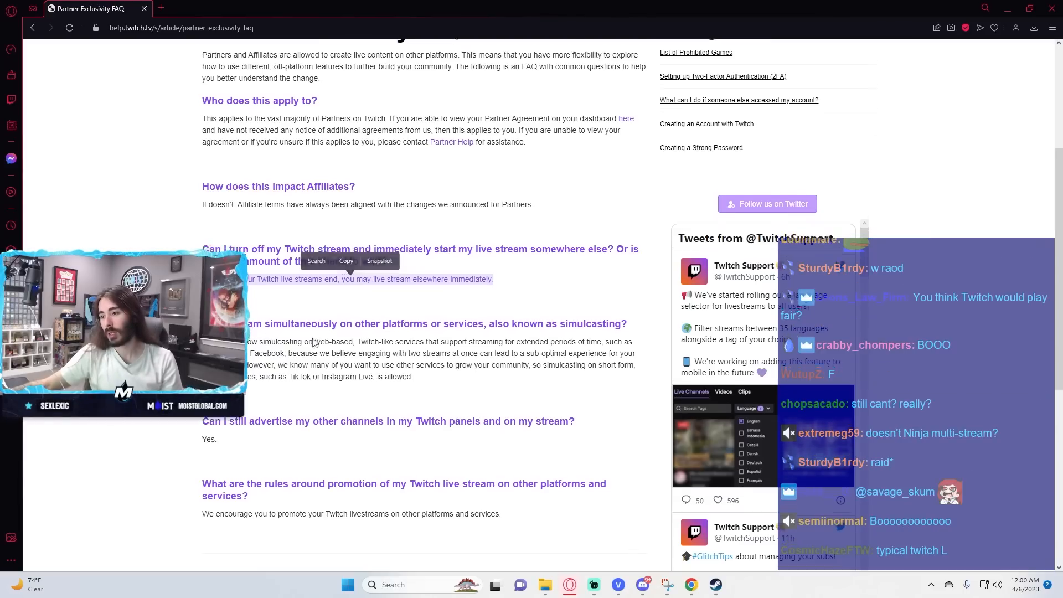
scroll(down, 3)
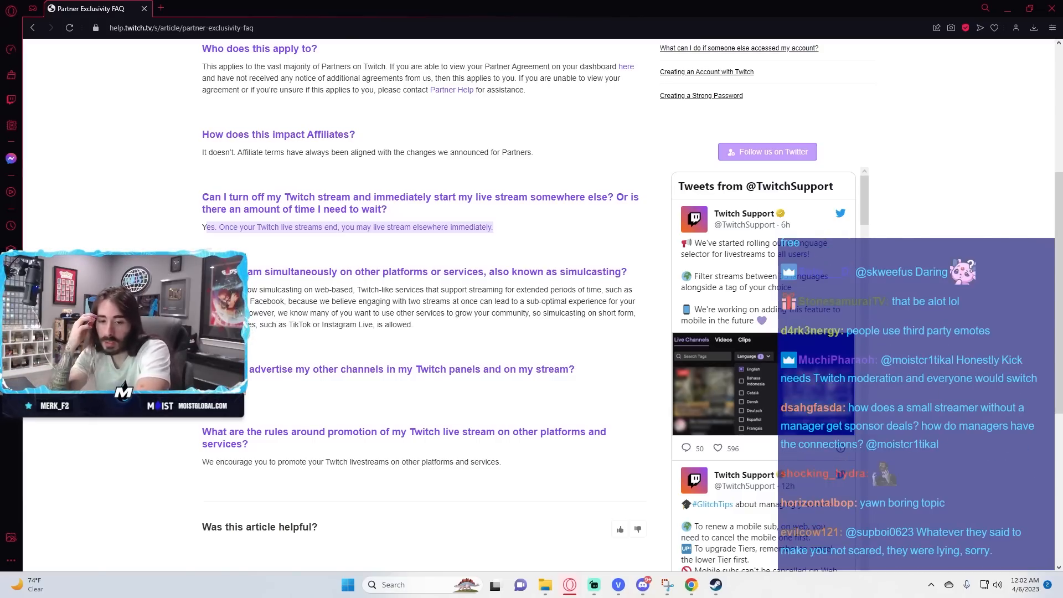
scroll(down, 3)
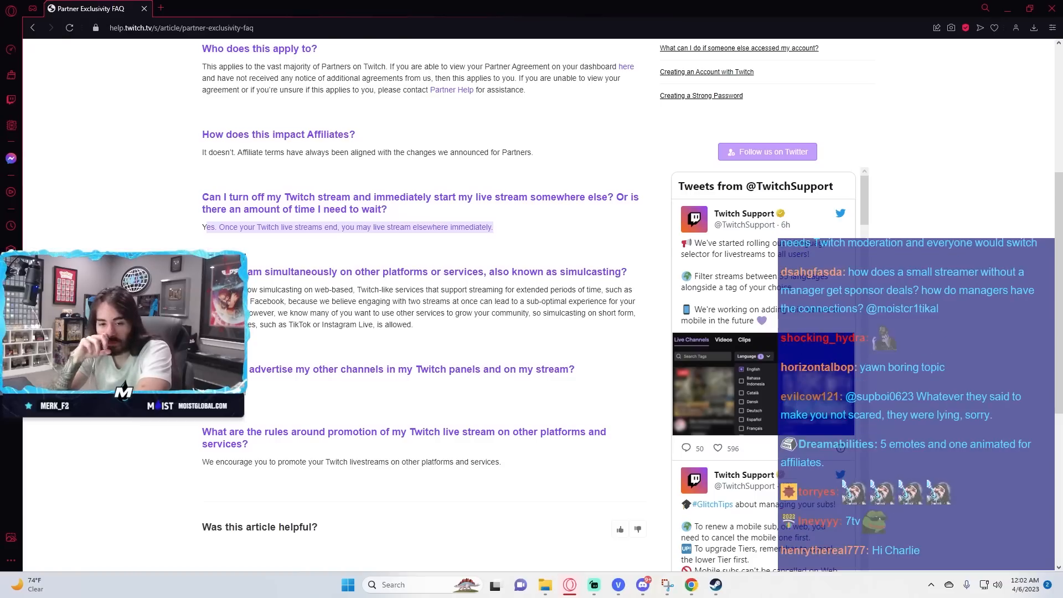